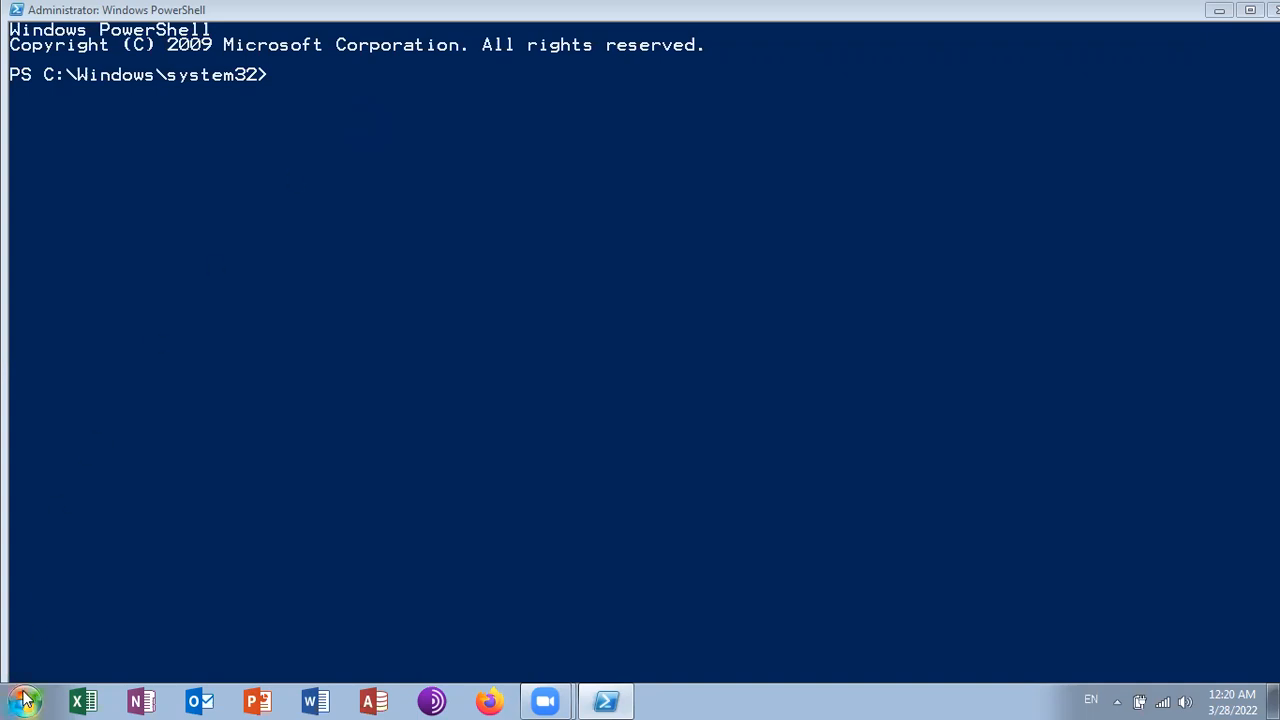
Launch Windows PowerShell, switch to drive D: and list its Mobile, Softwares and Tarun folders.
{"action": "left_click", "coordinate": [22, 700]}
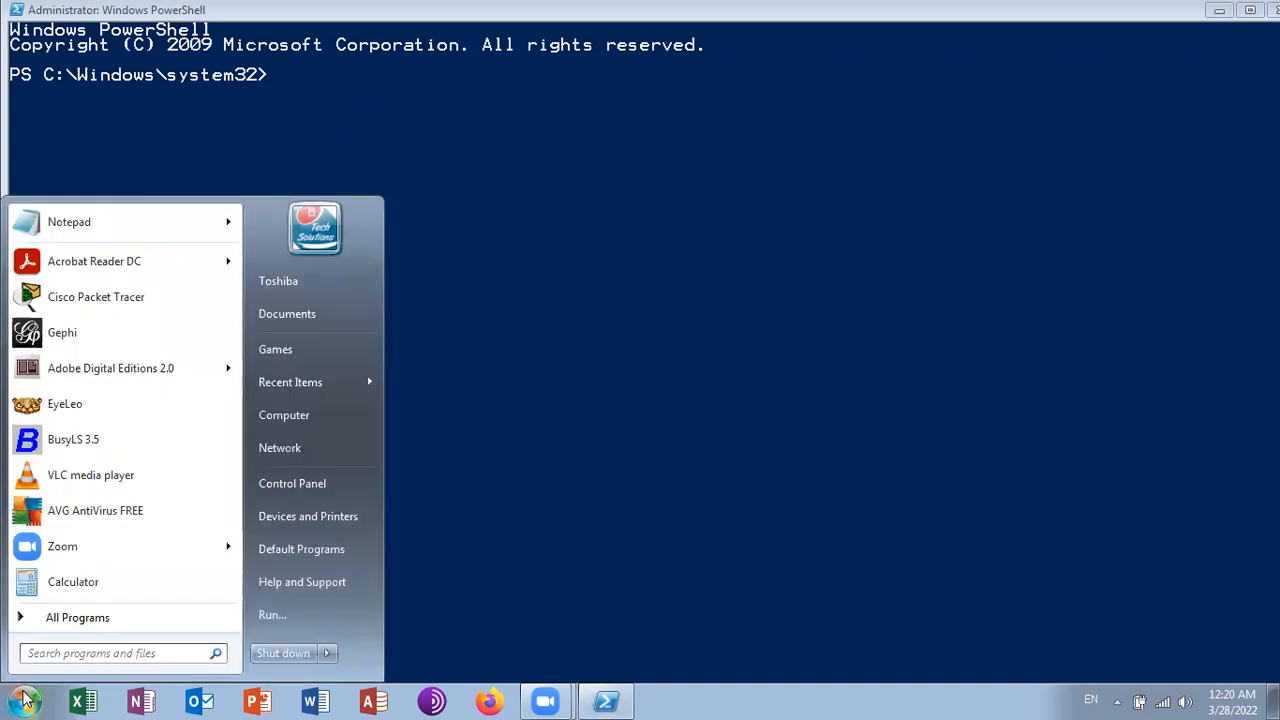
{"action": "type", "text": "windows power"}
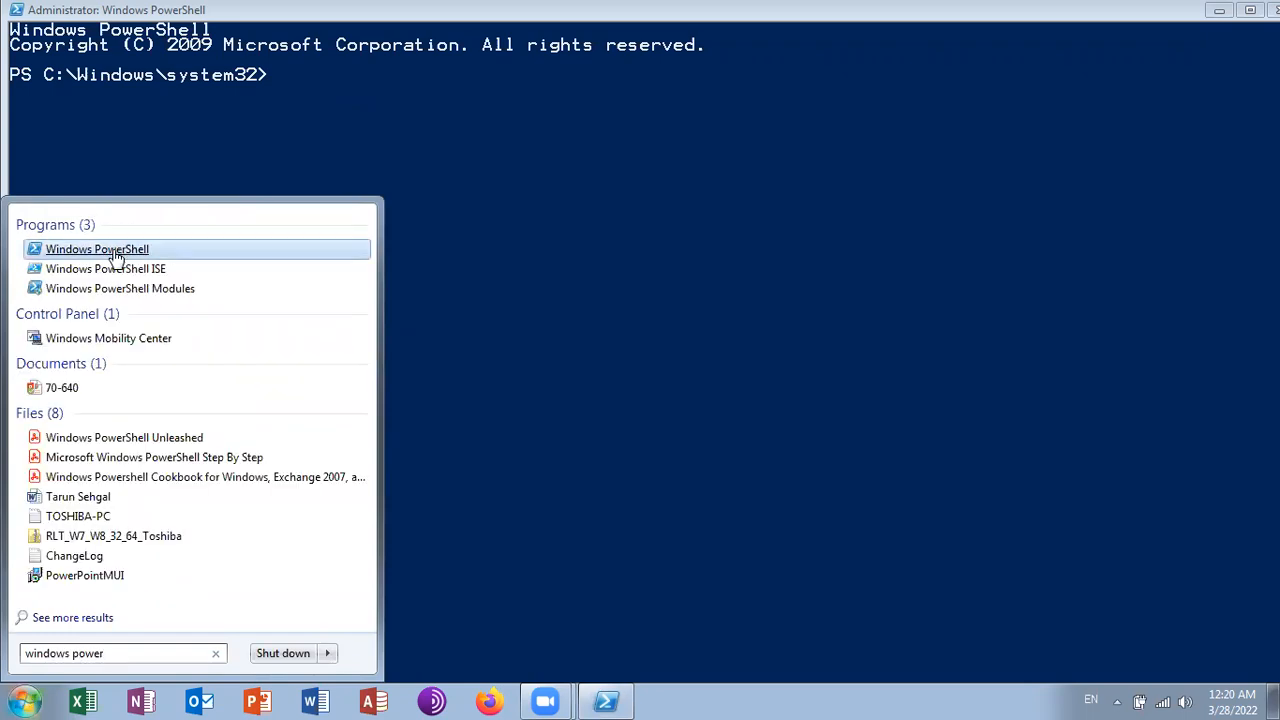
{"action": "right_click", "coordinate": [97, 249]}
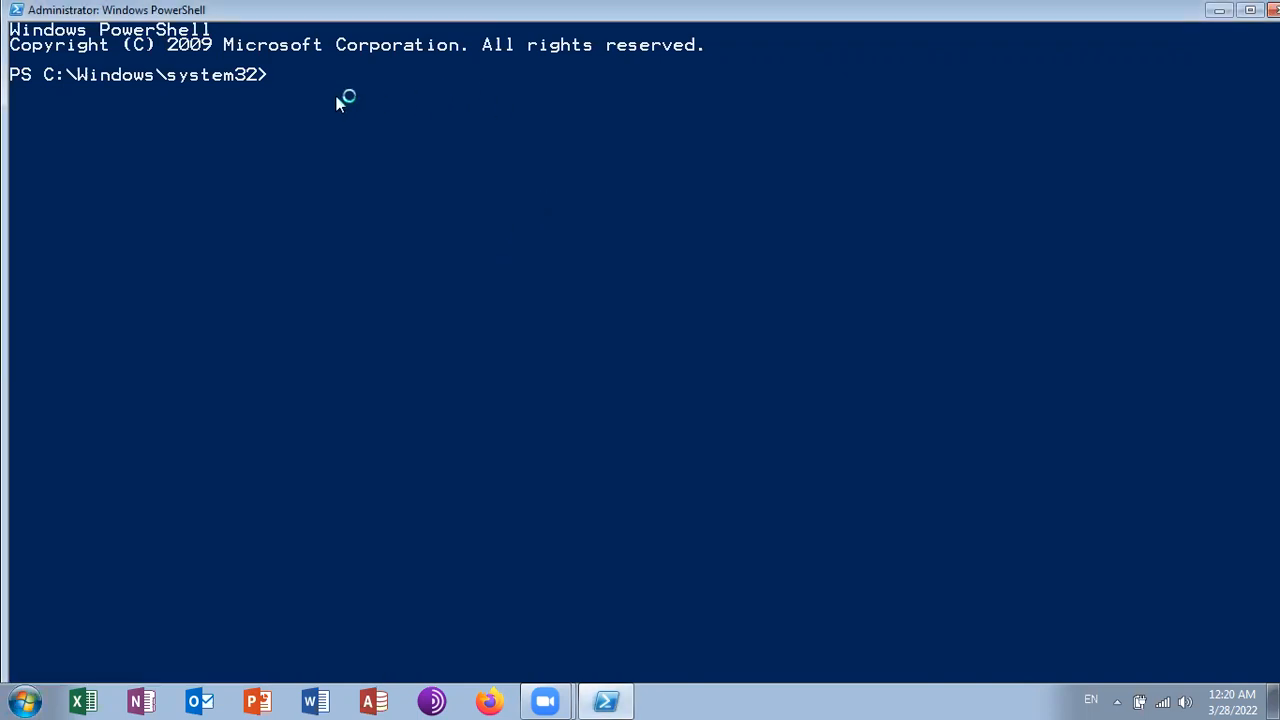
{"action": "type", "text": "D:"}
{"action": "type", "text": "dir"}
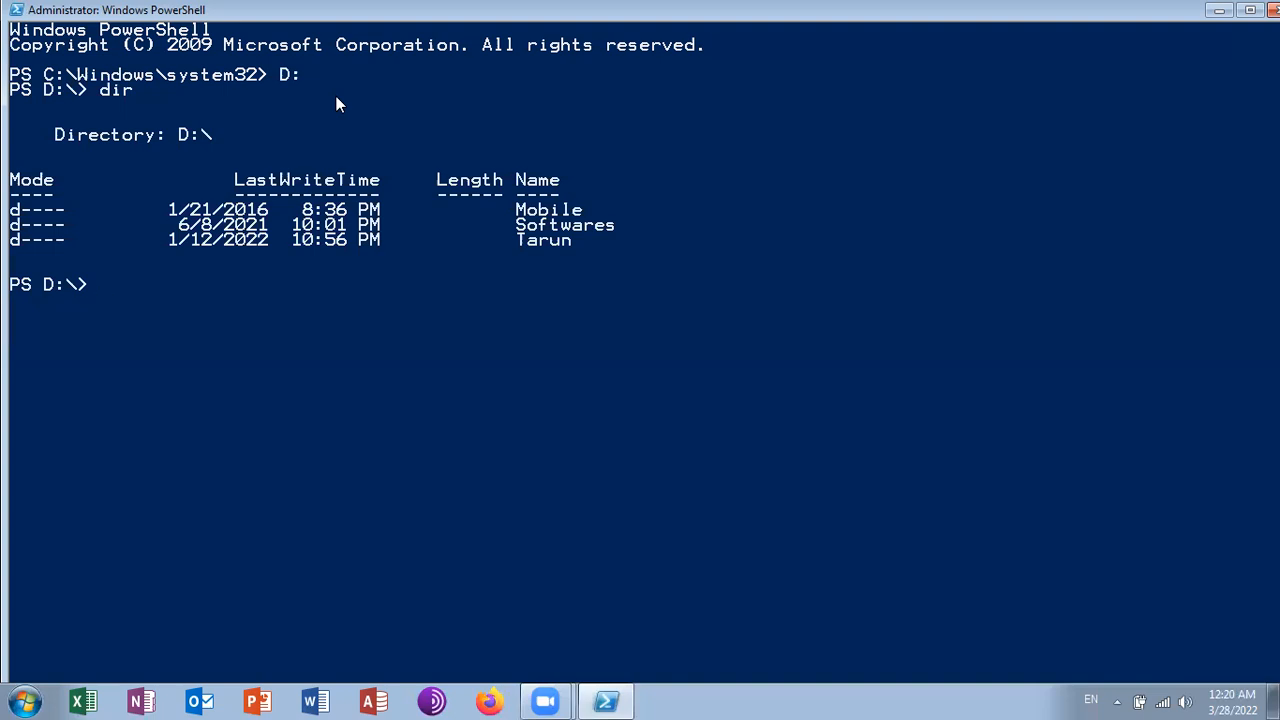
{"action": "type", "text": "f"}
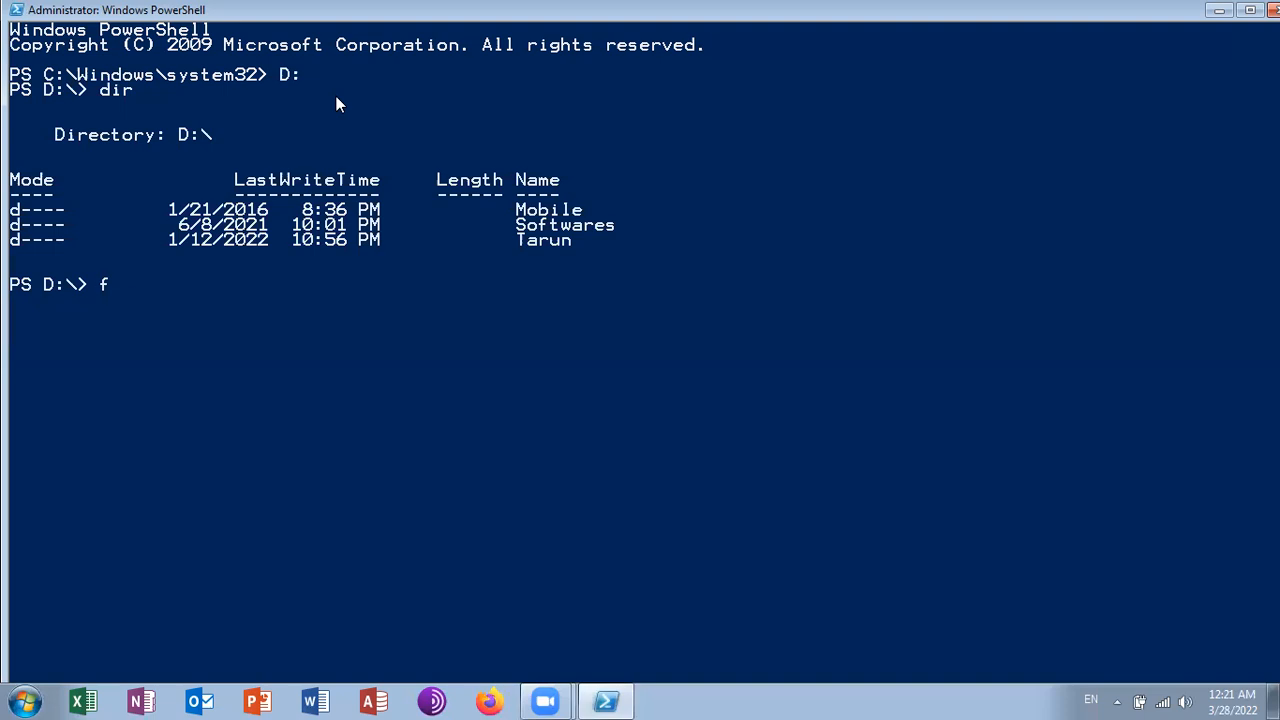
Run fsutil file createNew D:\testfile.txt 1000, then list drive D with dir.
{"action": "type", "text": "sutil"}
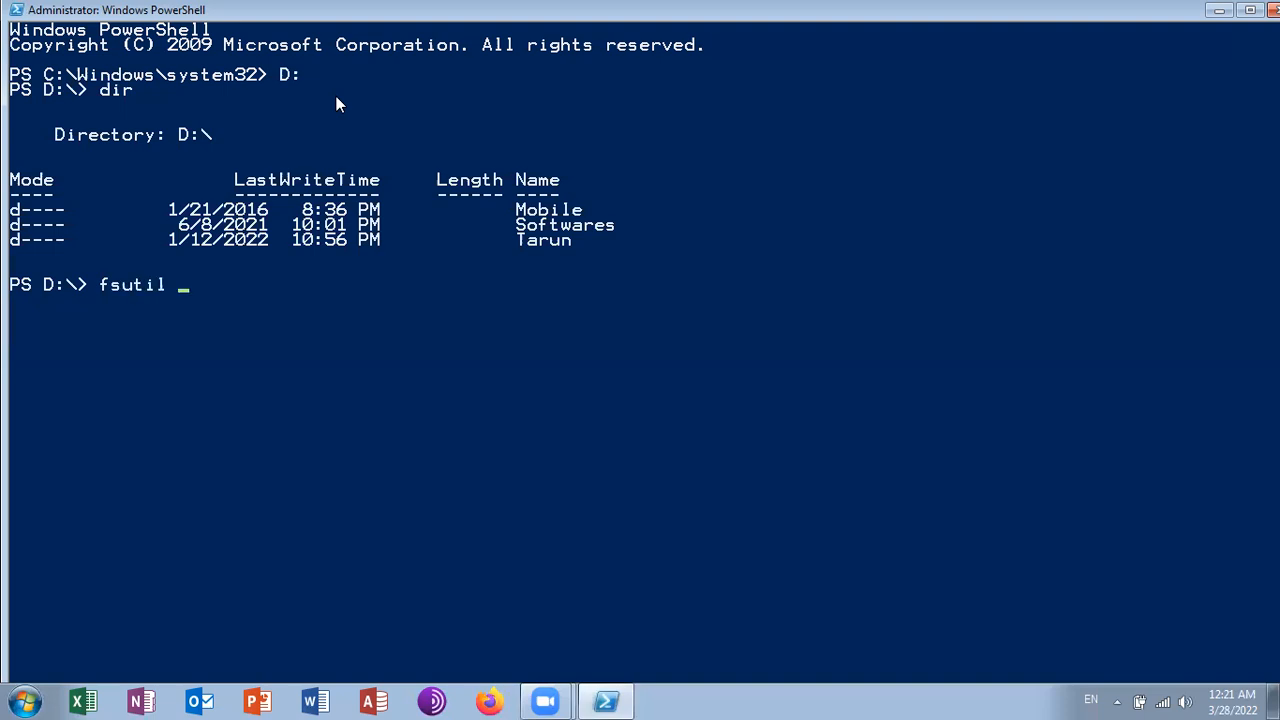
{"action": "type", "text": "file c"}
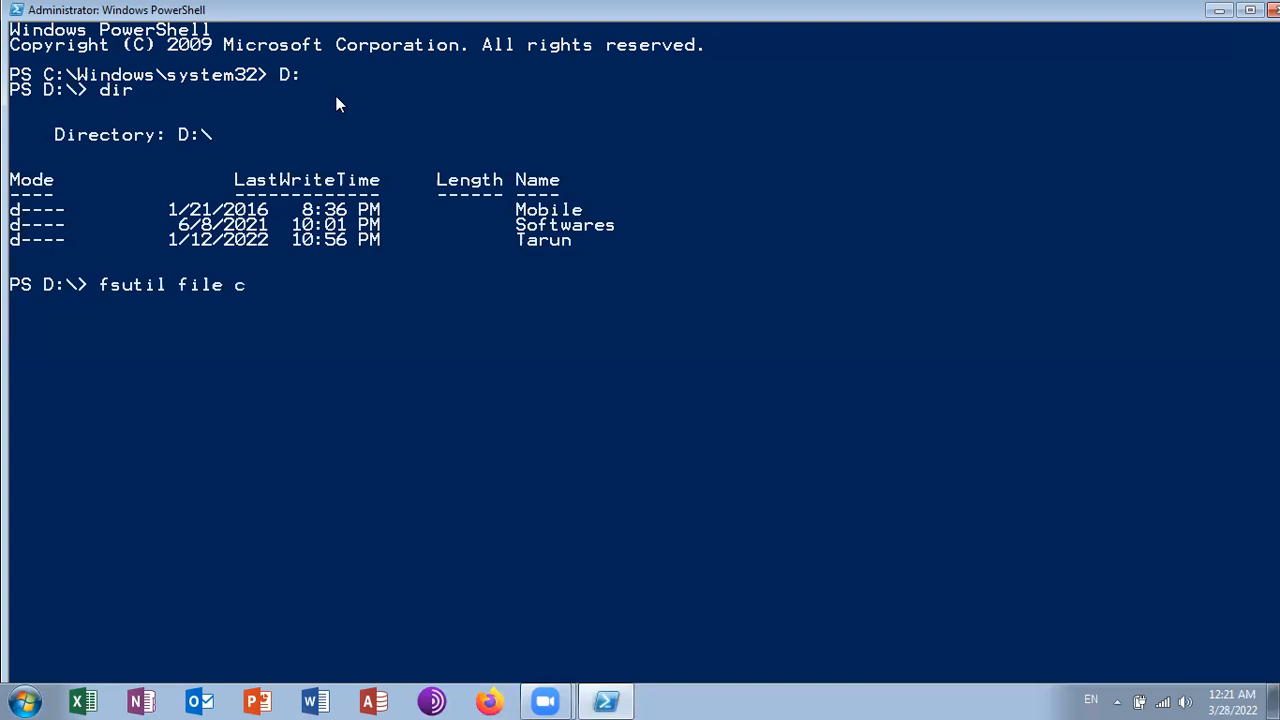
{"action": "type", "text": "reateNew"}
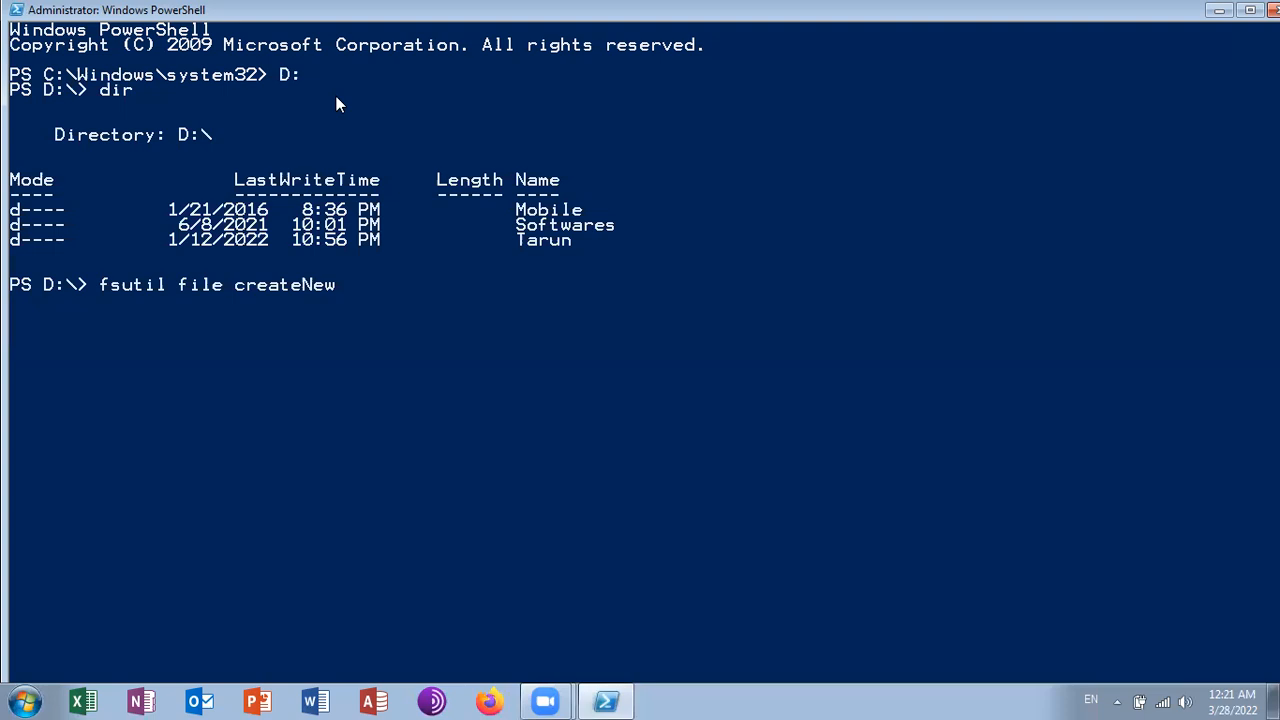
{"action": "type", "text": "D:\\"}
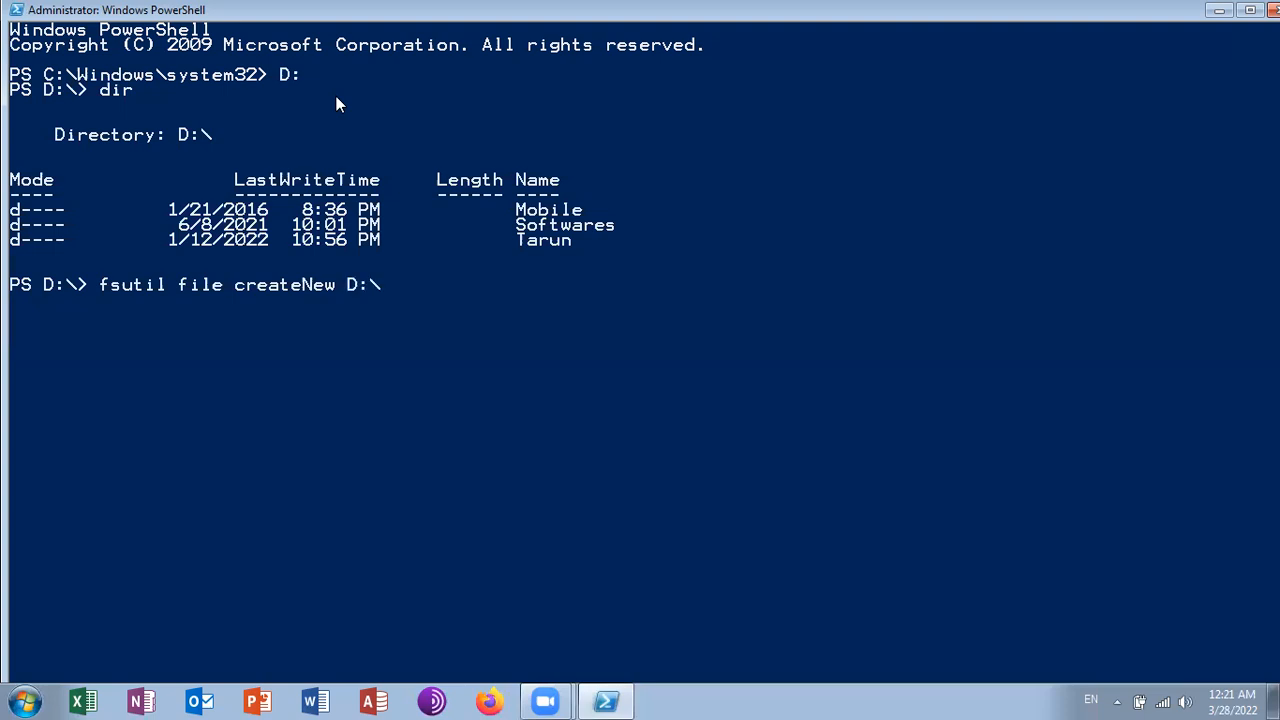
{"action": "type", "text": "testfile.t"}
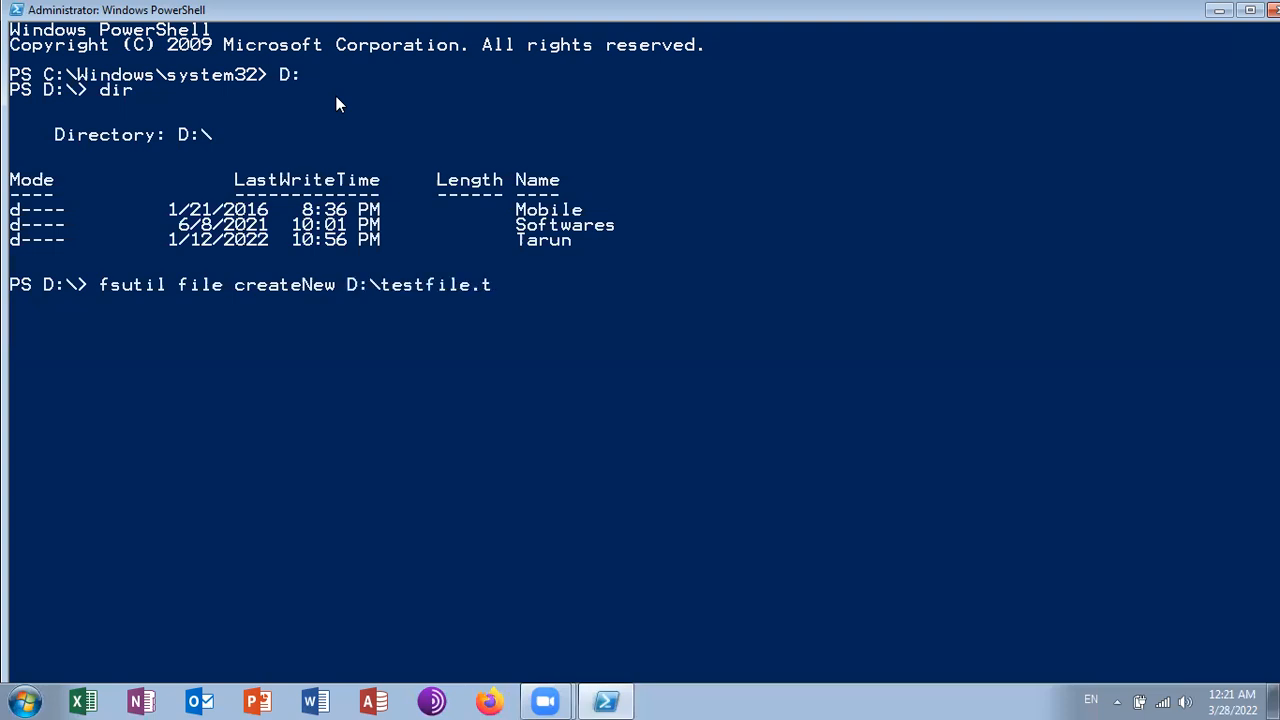
{"action": "type", "text": "xt"}
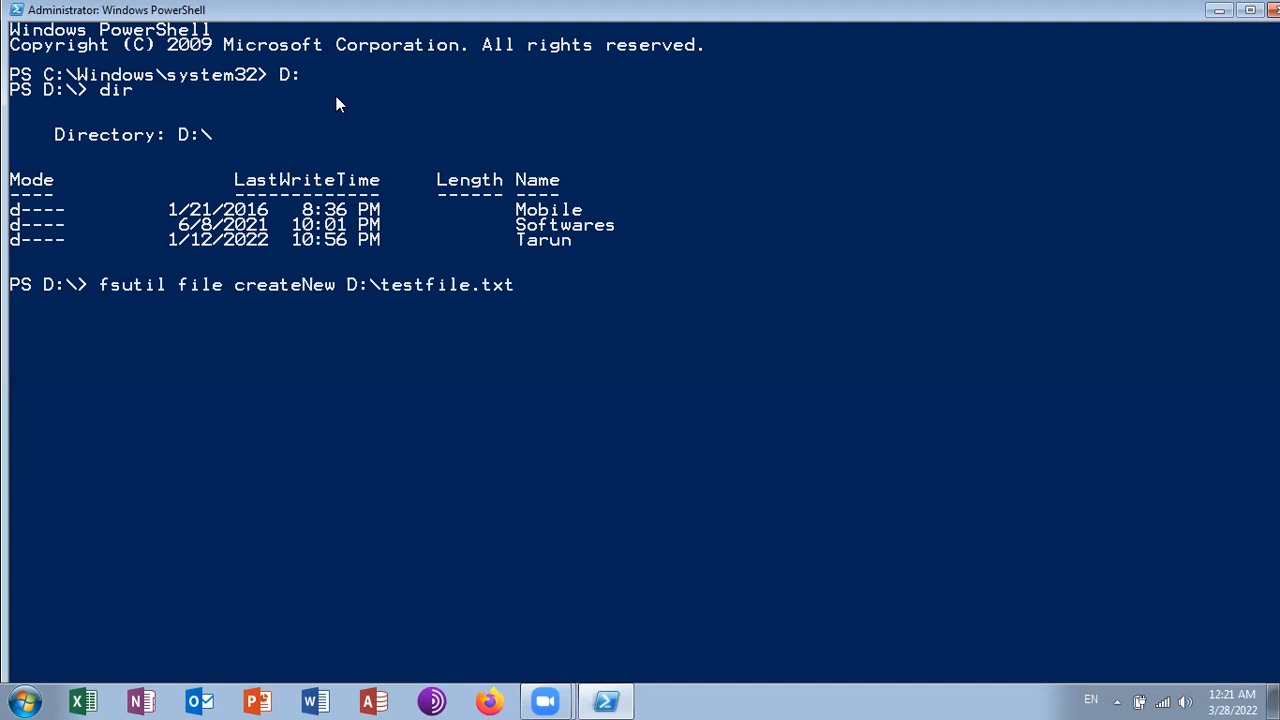
{"action": "type", "text": "1000"}
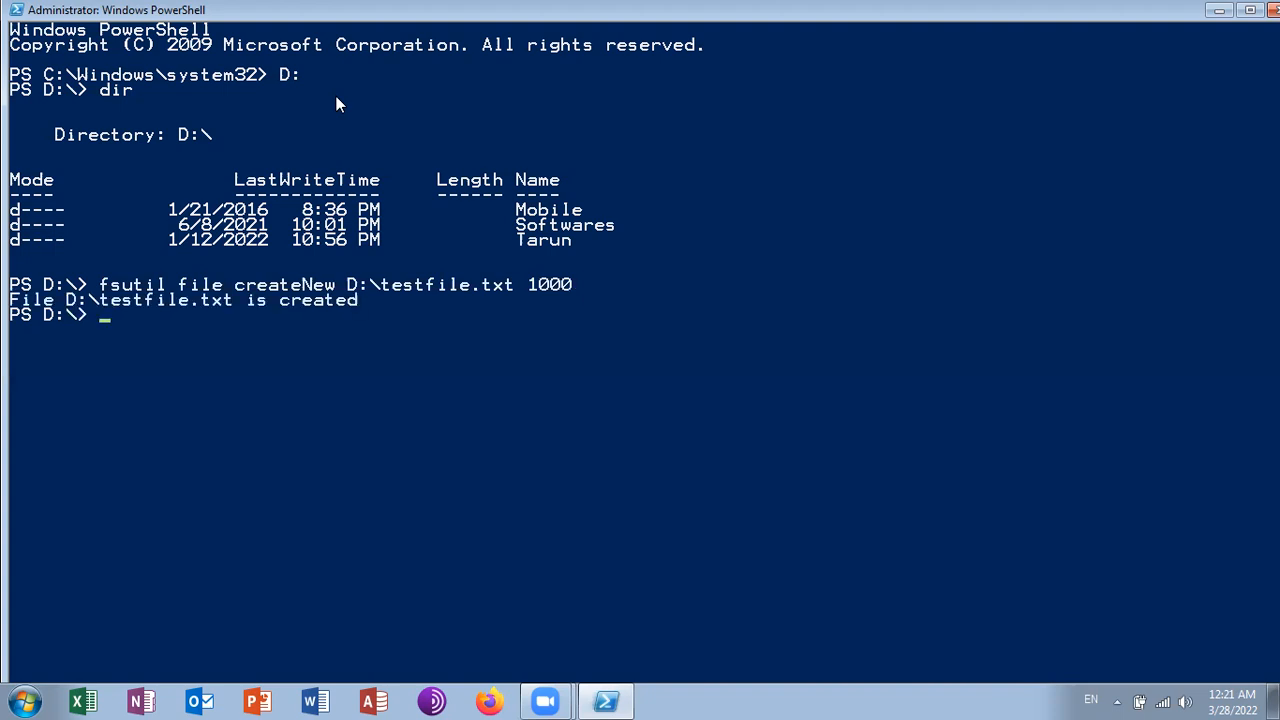
{"action": "type", "text": "dir"}
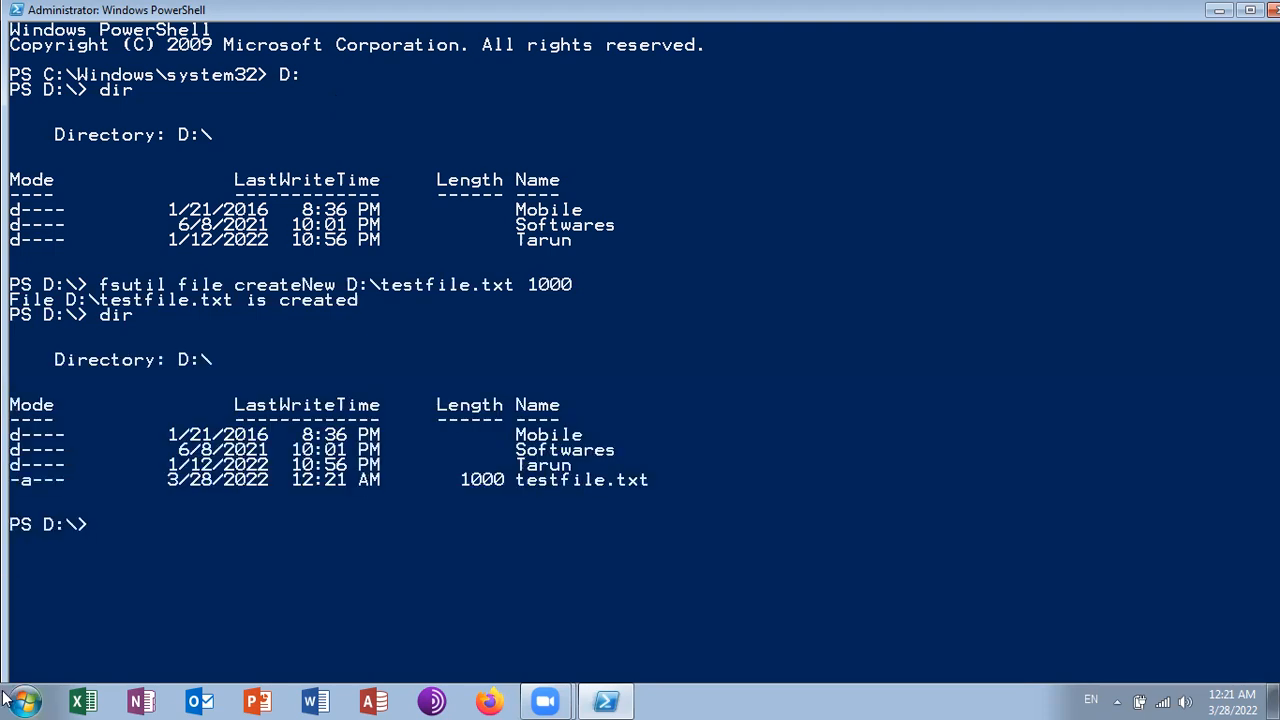
Check in Explorer that D:\testfile is a 1000-byte text document that opens blank in Notepad.
{"action": "left_click", "coordinate": [18, 699]}
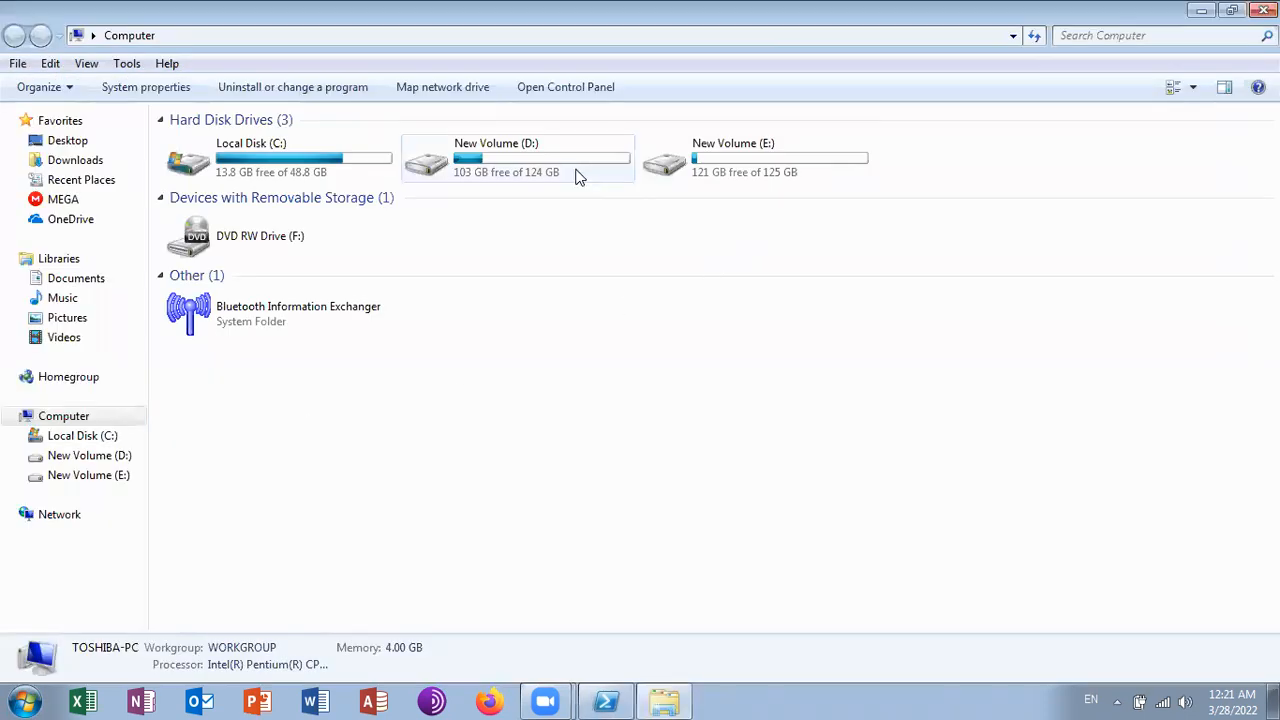
{"action": "double_click", "coordinate": [517, 160]}
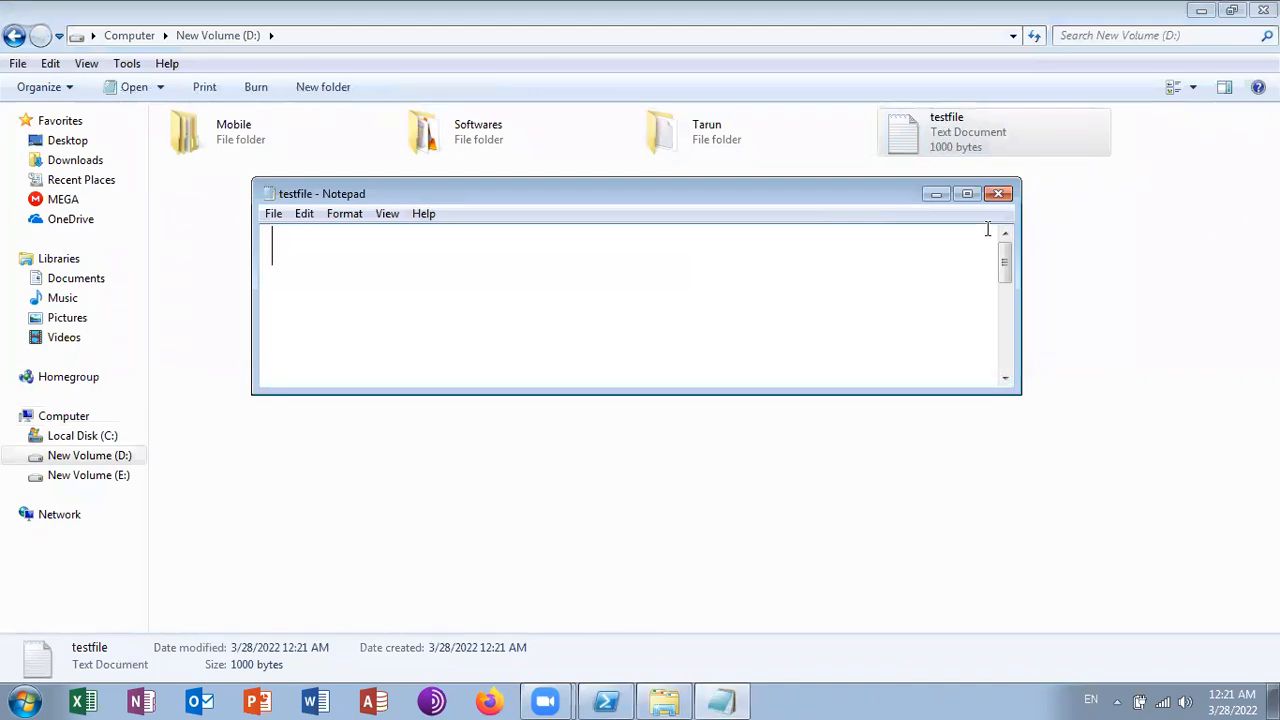
{"action": "left_click", "coordinate": [997, 194]}
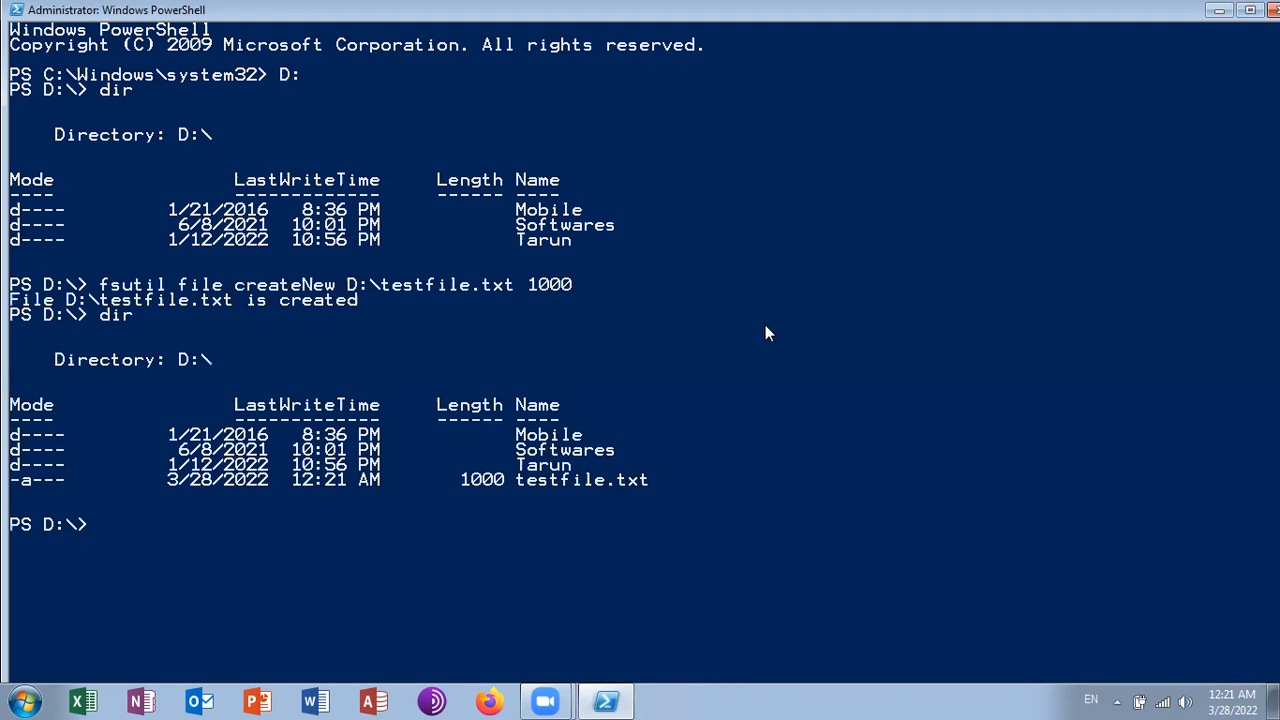
{"action": "mouse_move", "coordinate": [712, 75]}
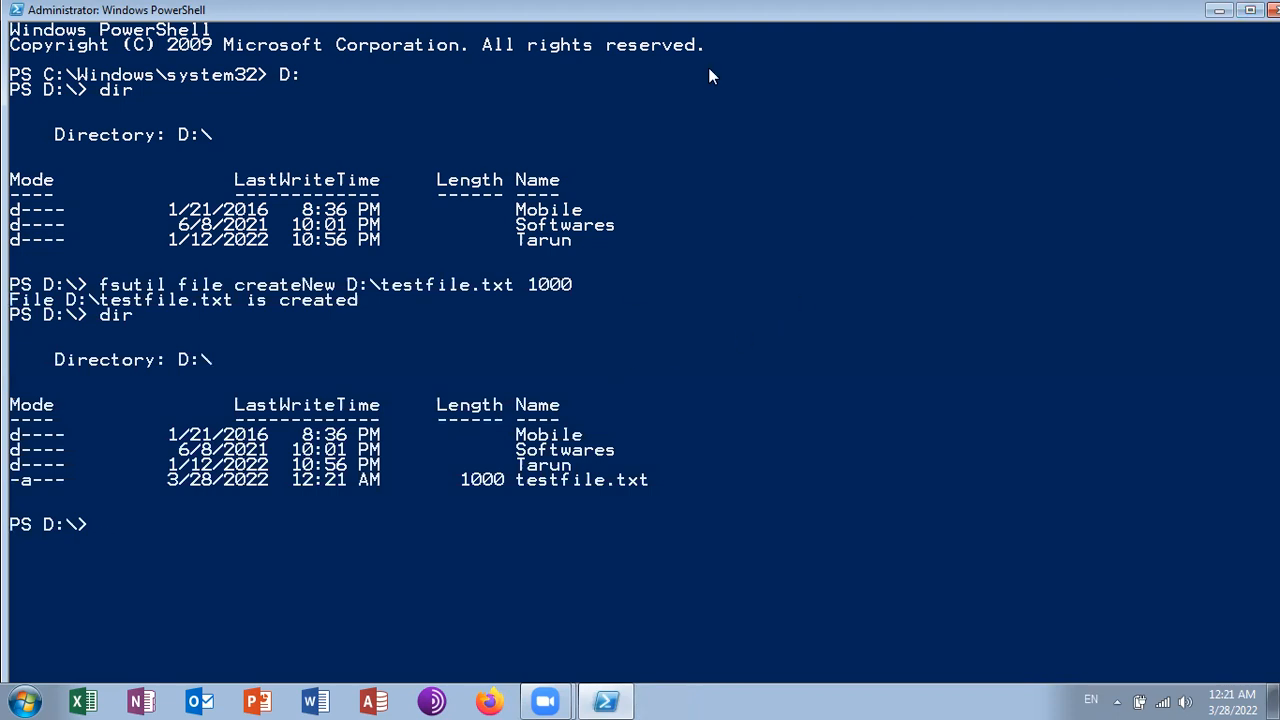